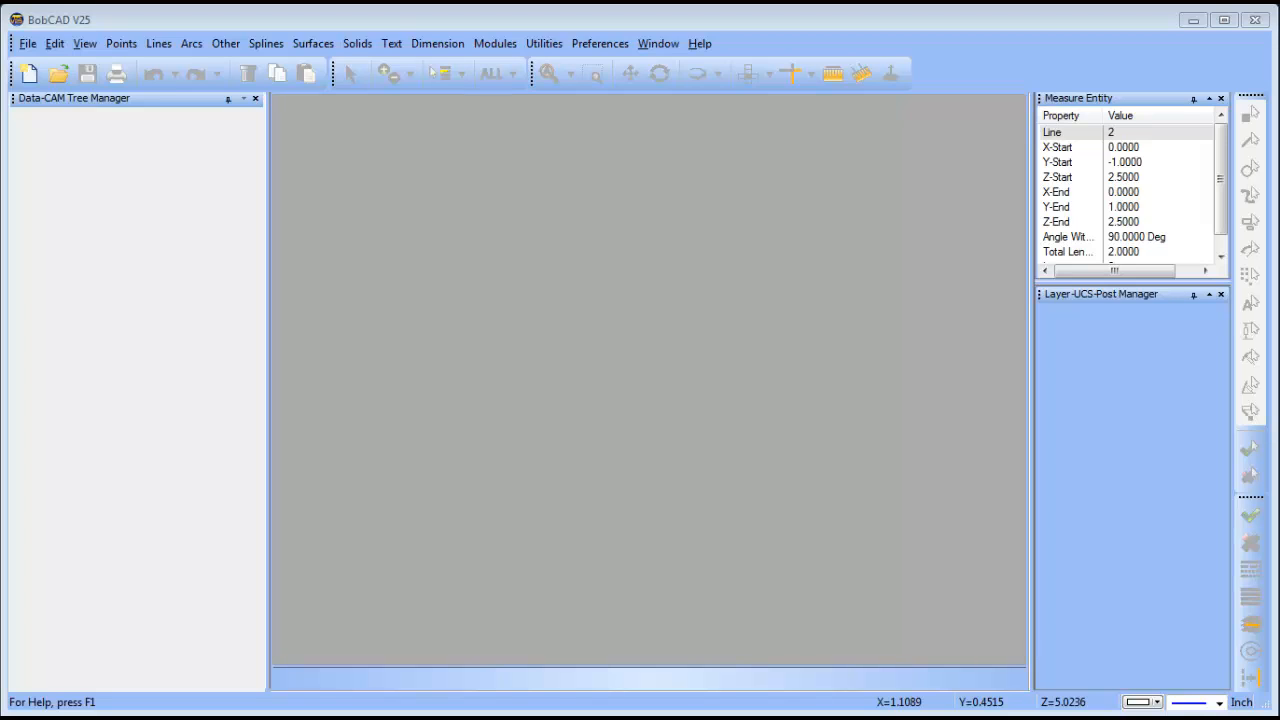
mouse_move(46, 124)
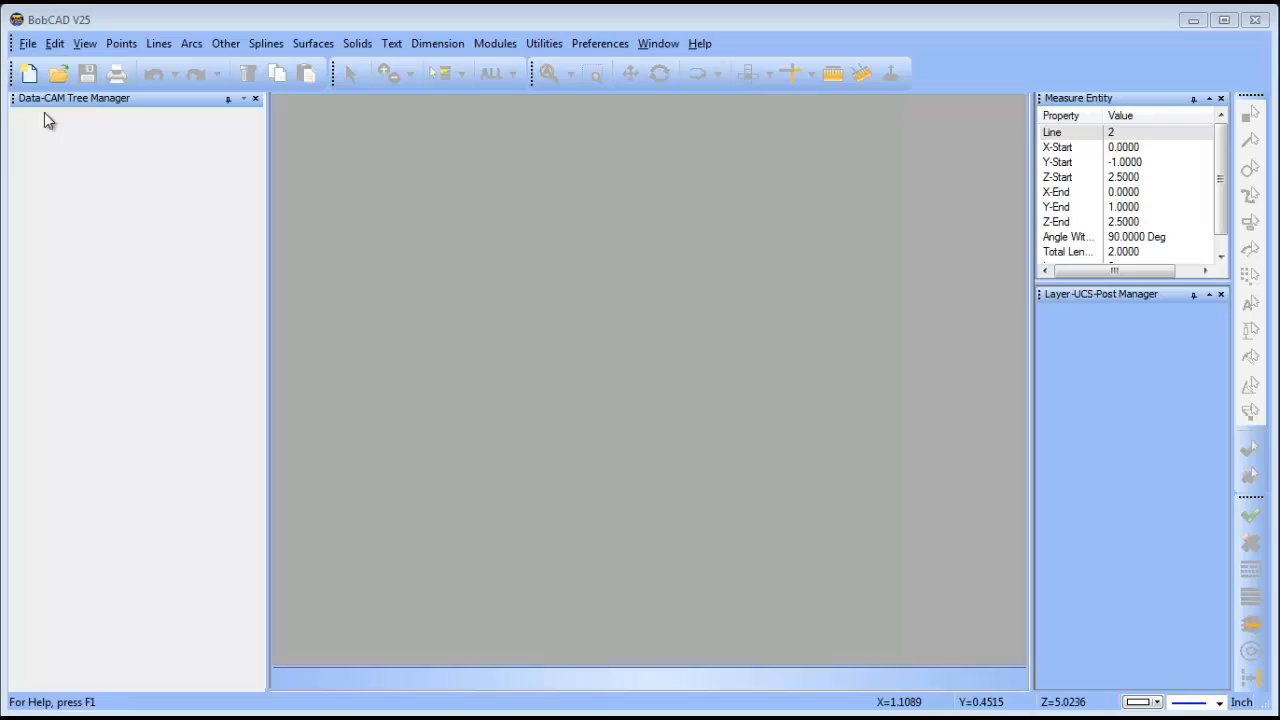
- Start a new blank drawing from the File menu
click(30, 72)
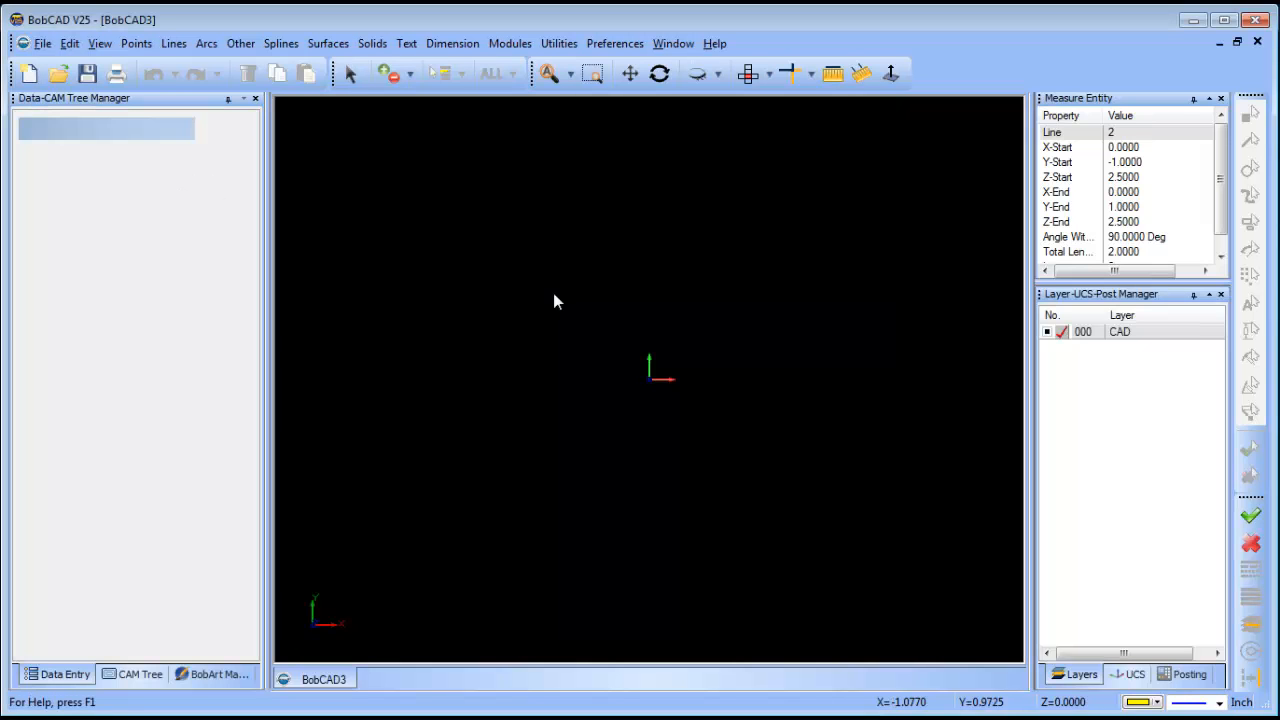
mouse_move(530, 182)
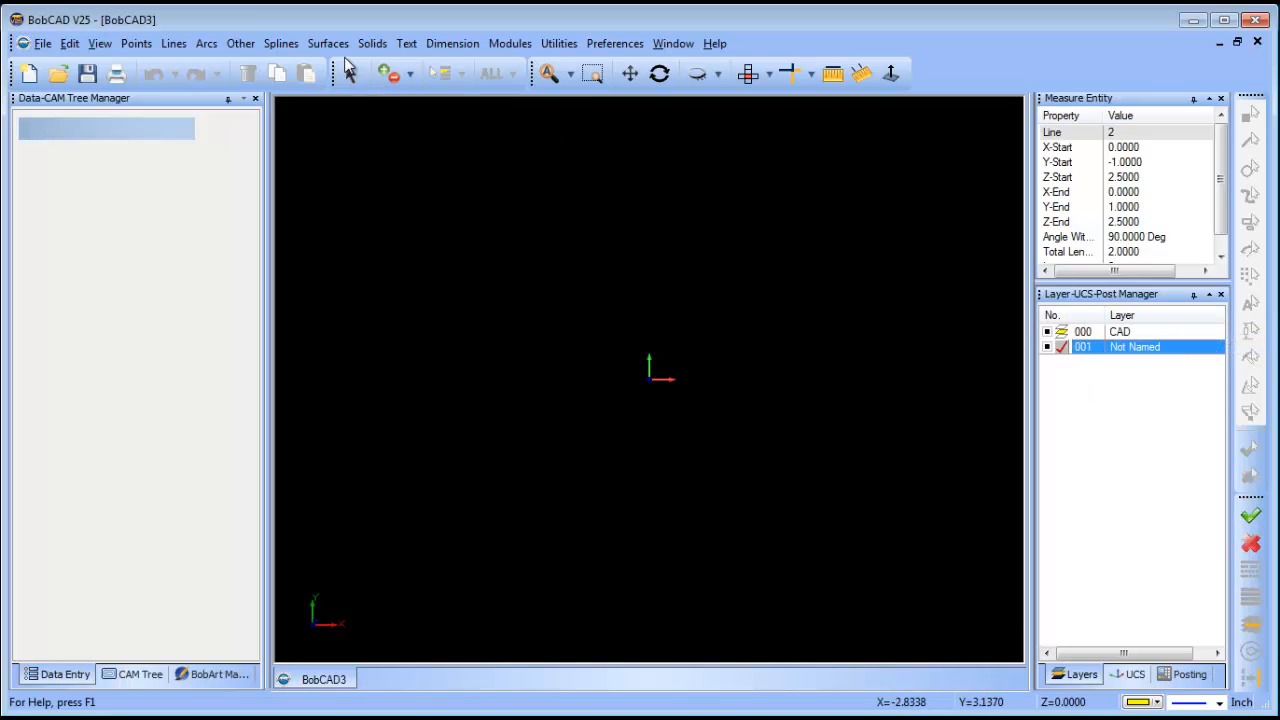
- Create a 5 x 4 x 2 solid cube centred at the origin
click(372, 43)
text(2)
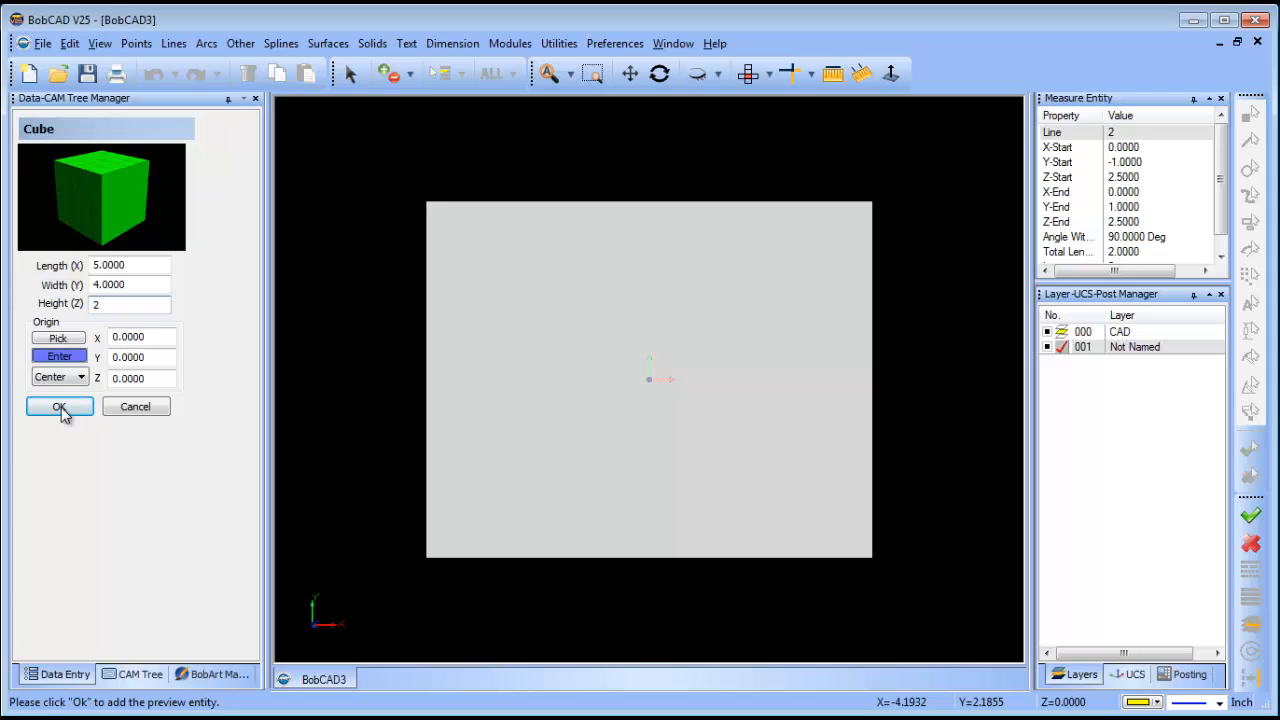
click(58, 406)
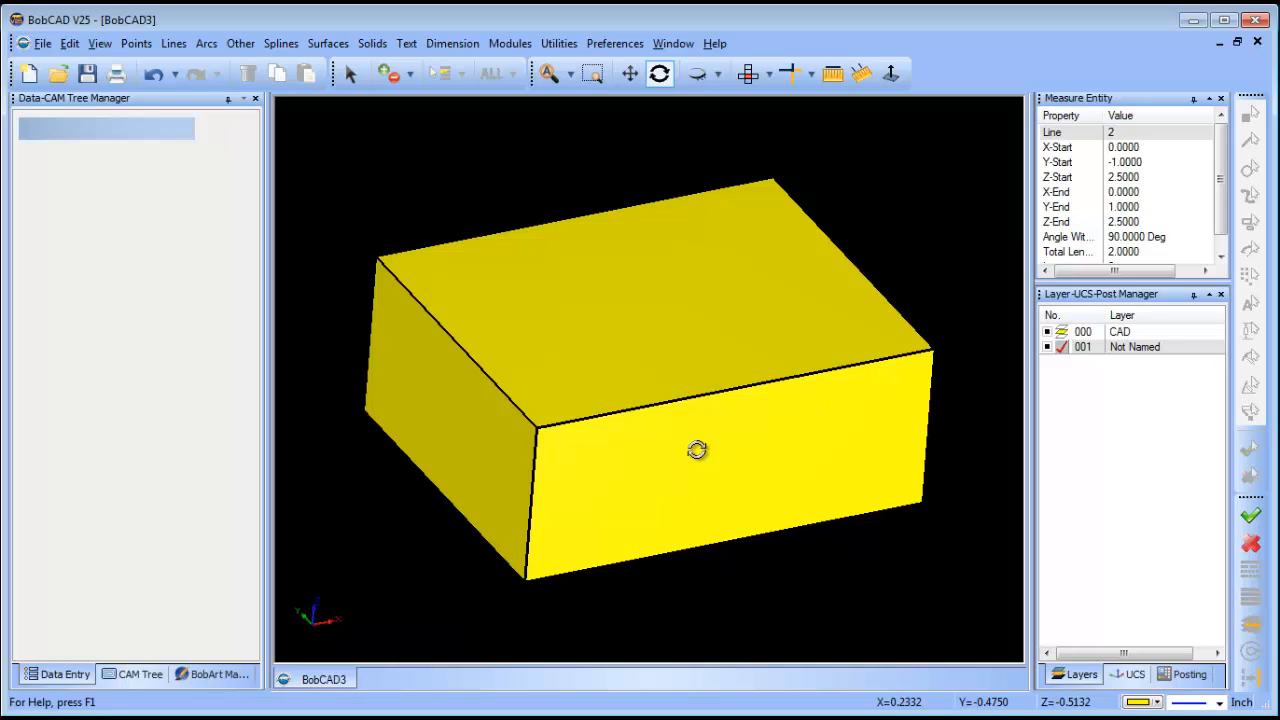
click(1120, 331)
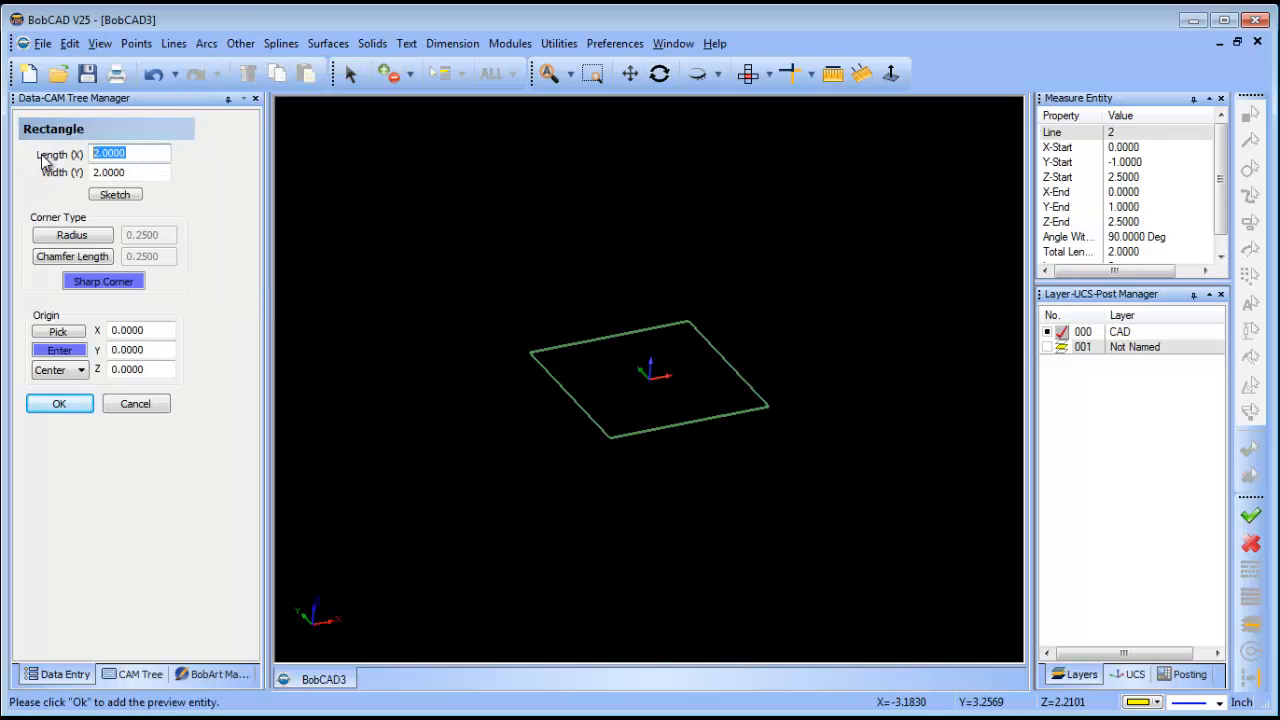
- Draw a centred 4 x 3 rectangle and make the block's layer current
text(3)
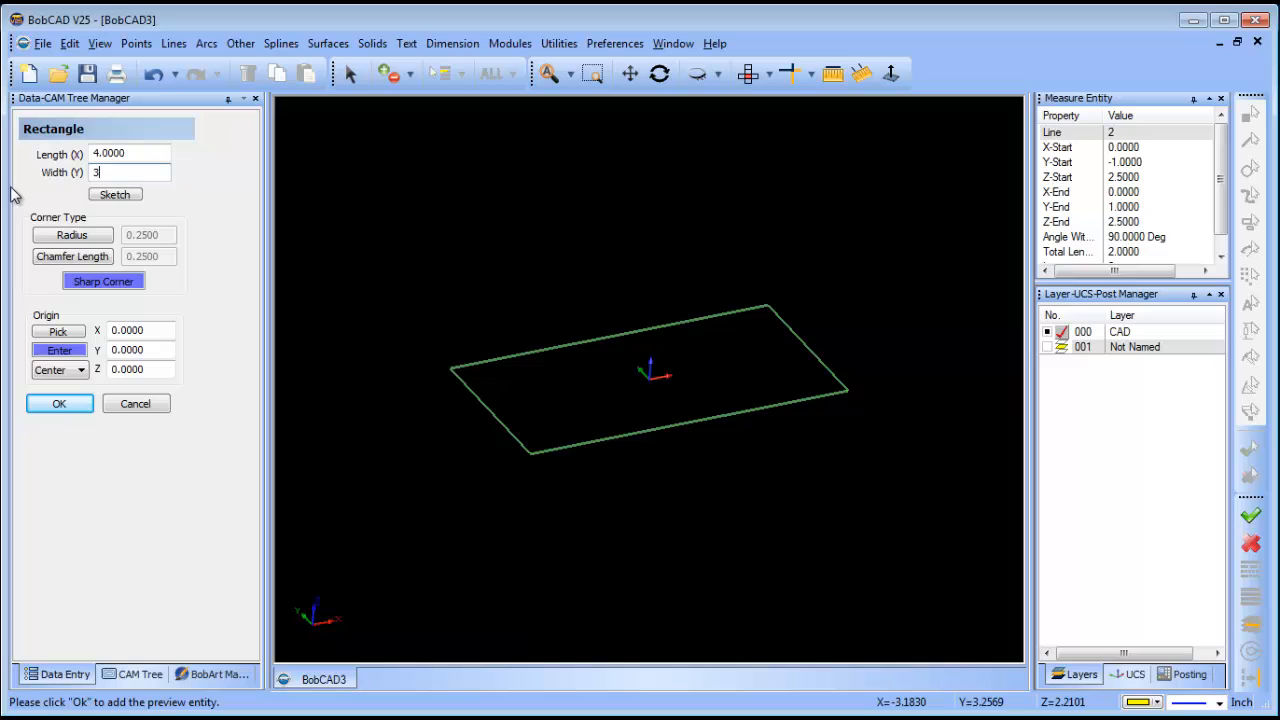
click(59, 403)
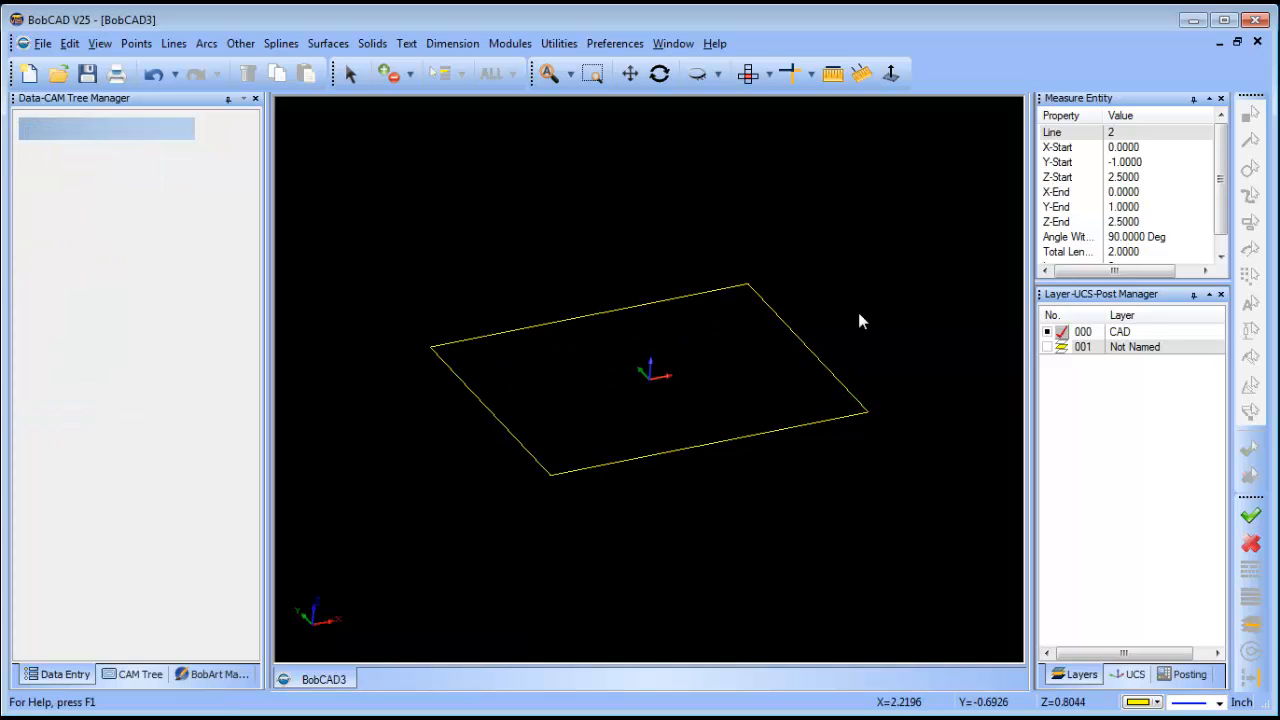
click(1145, 346)
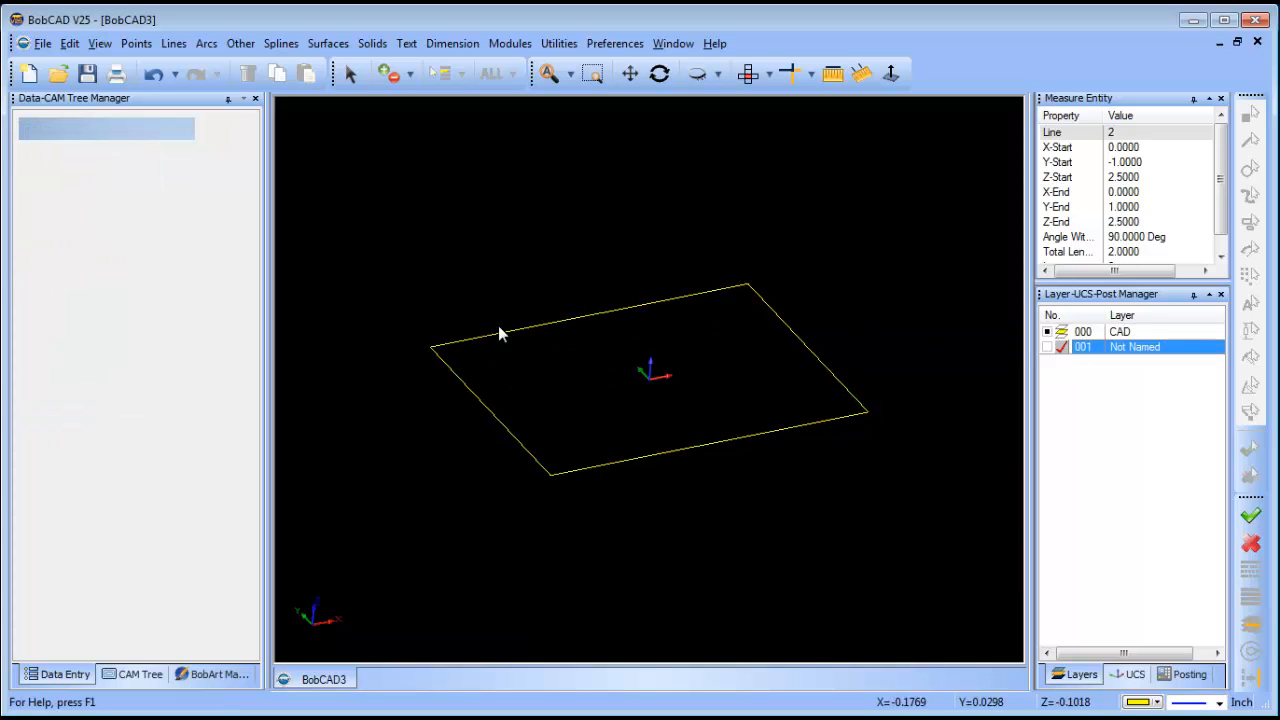
- Extrude the rectangle 1.5 into a capped solid
click(328, 43)
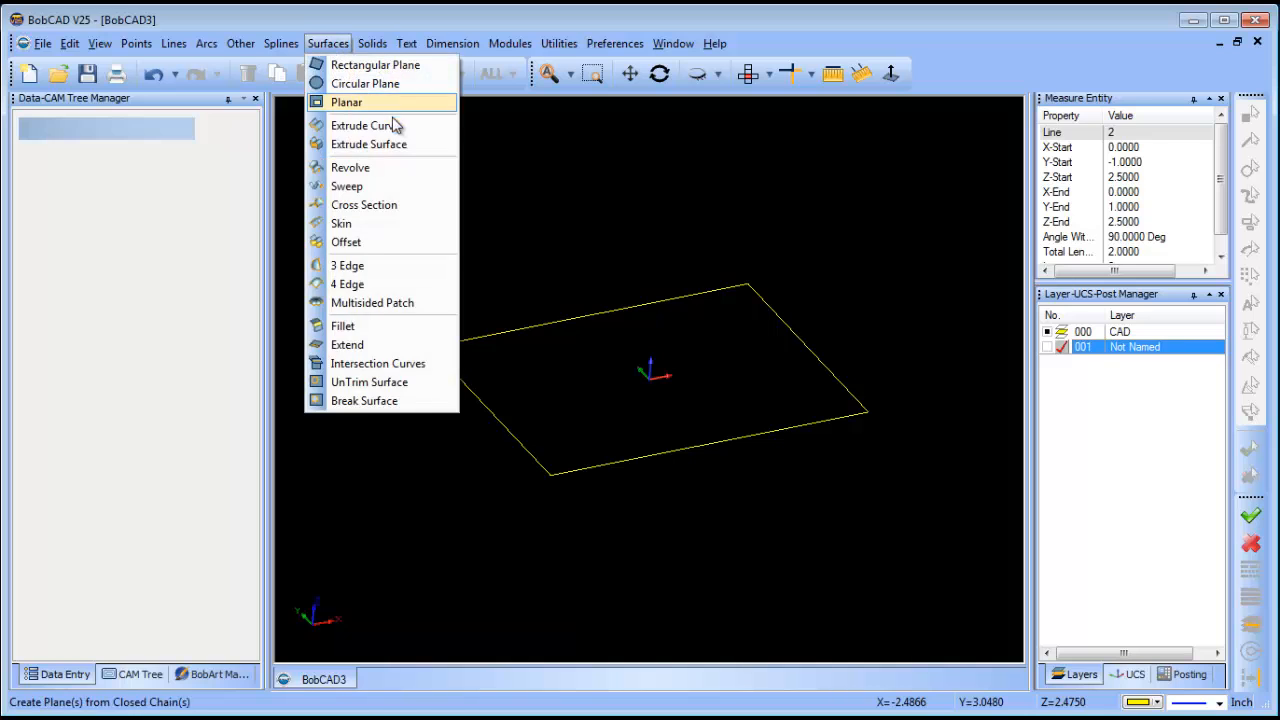
click(363, 125)
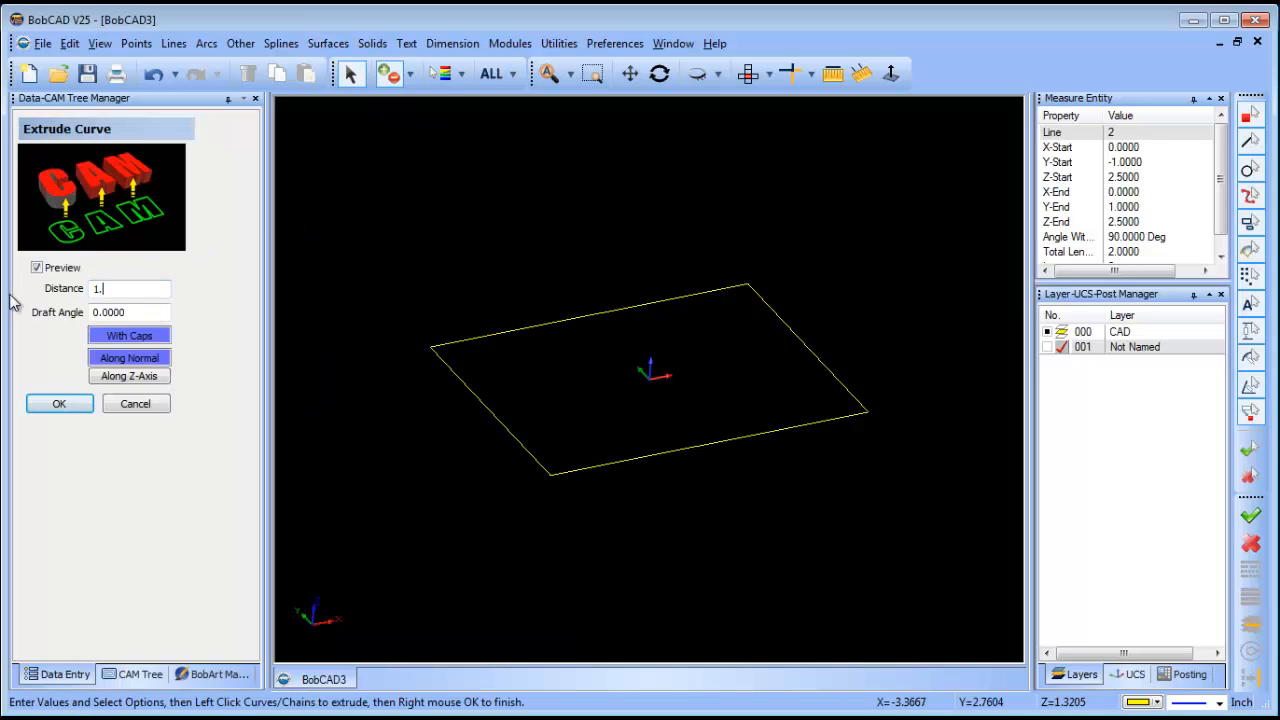
text(1.5000)
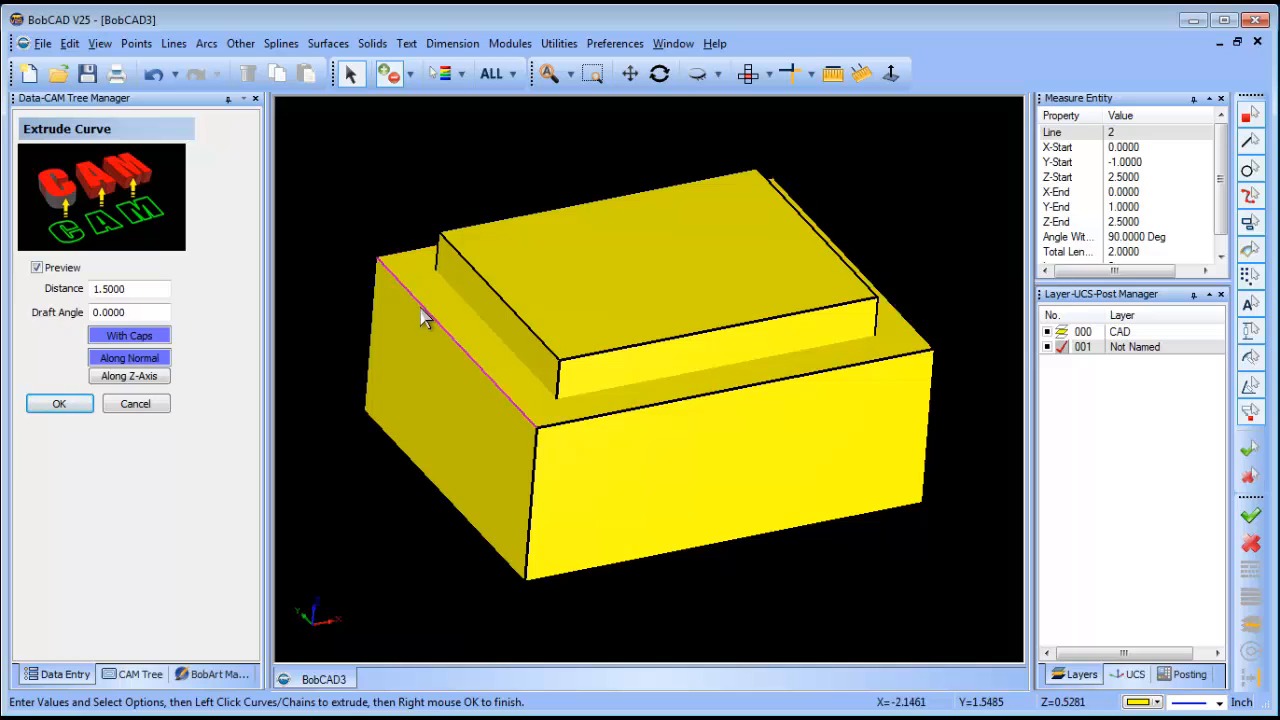
click(58, 403)
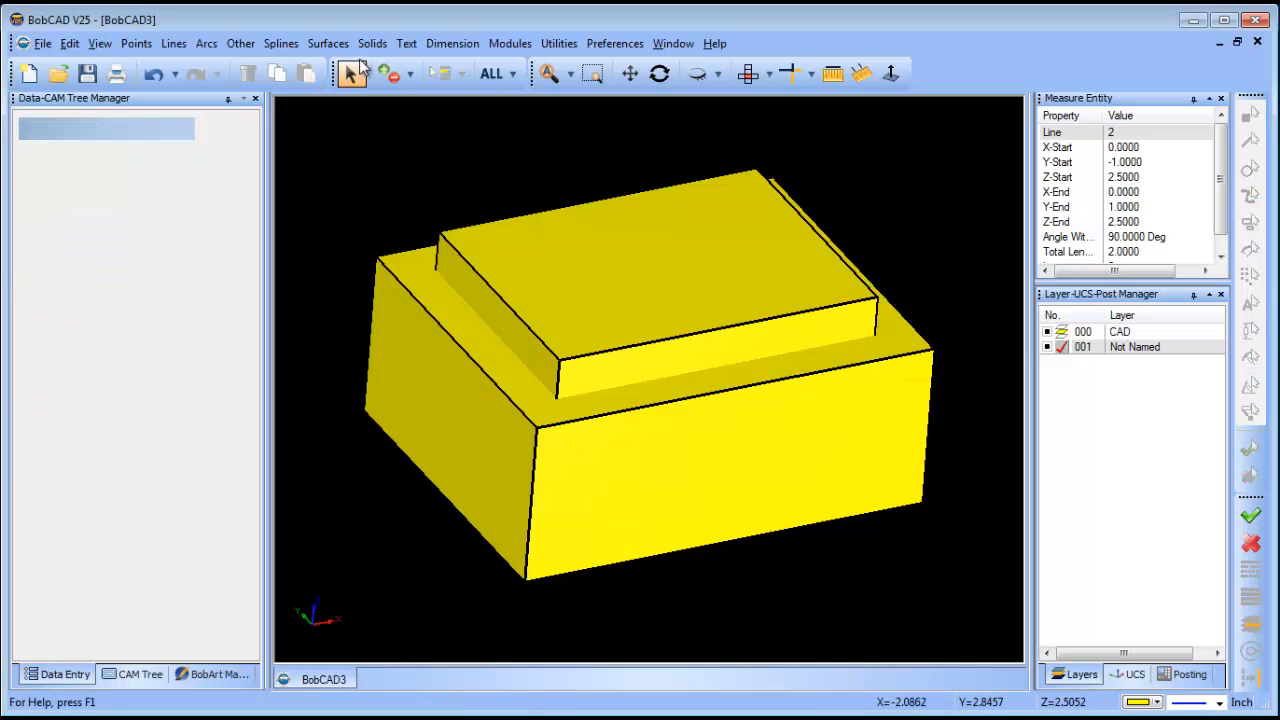
- Subtract the extruded 4 x 3 solid from the block, leaving a pocket
click(372, 43)
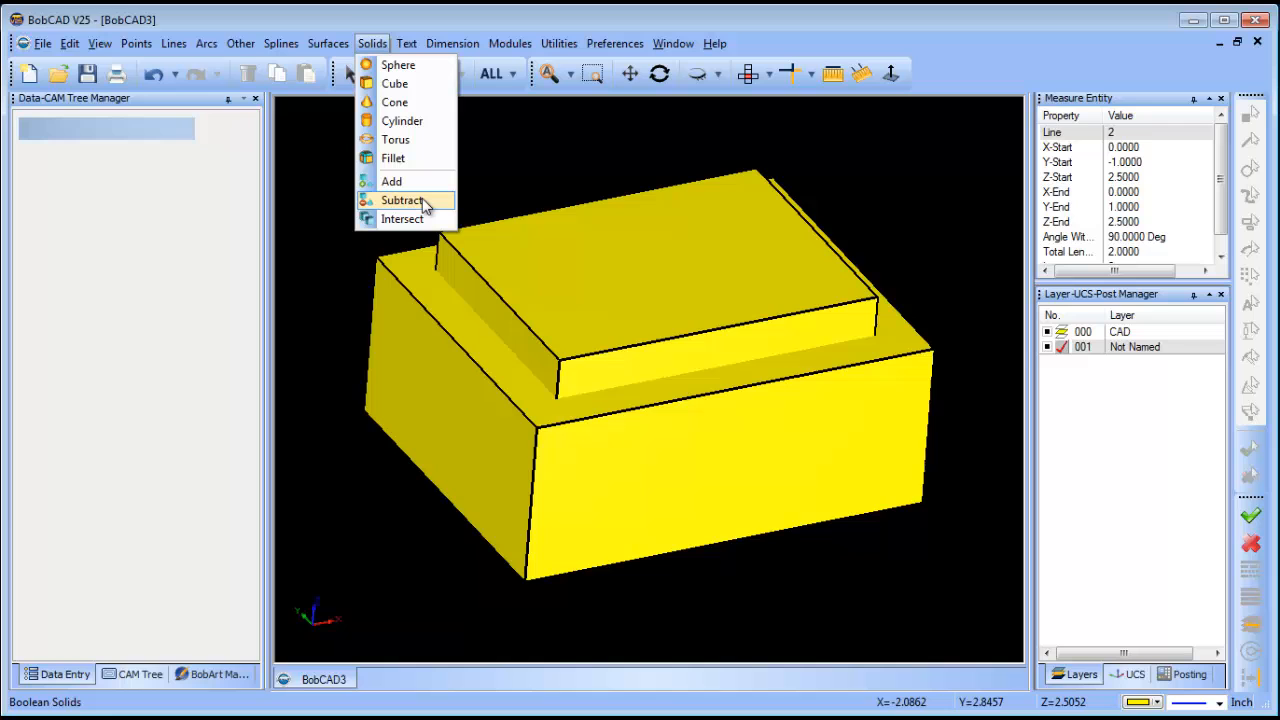
click(402, 200)
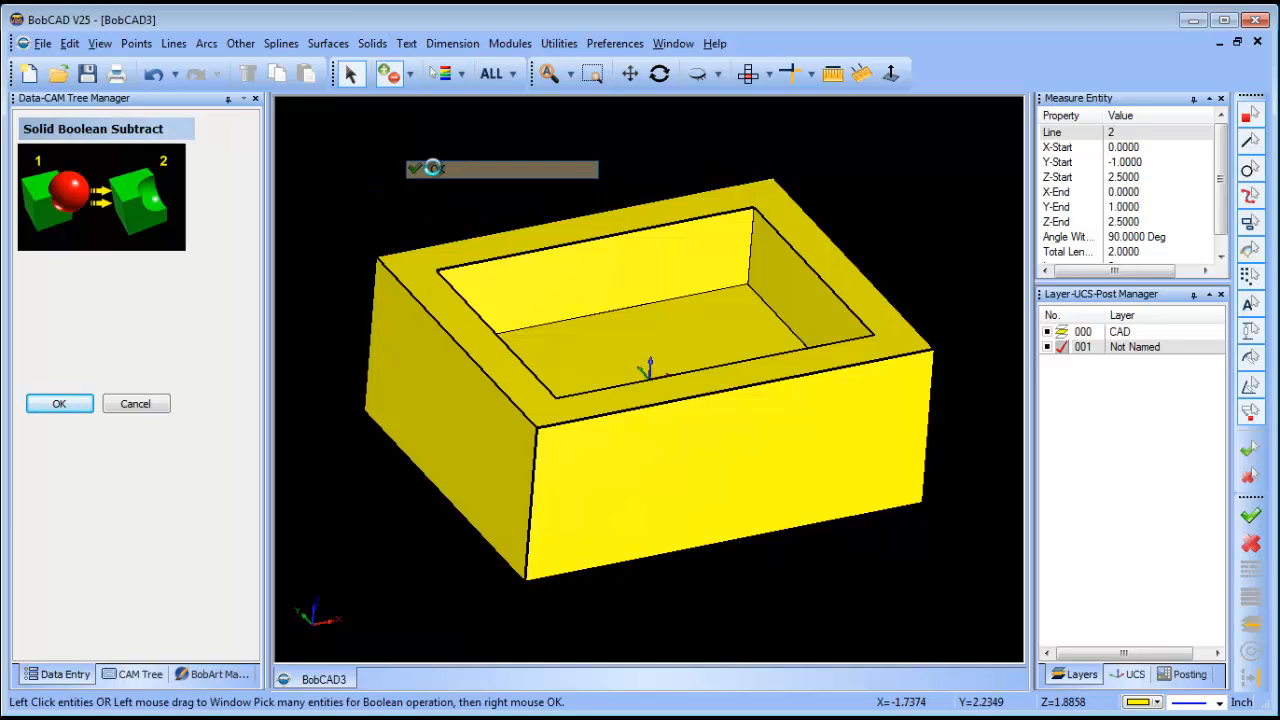
click(59, 403)
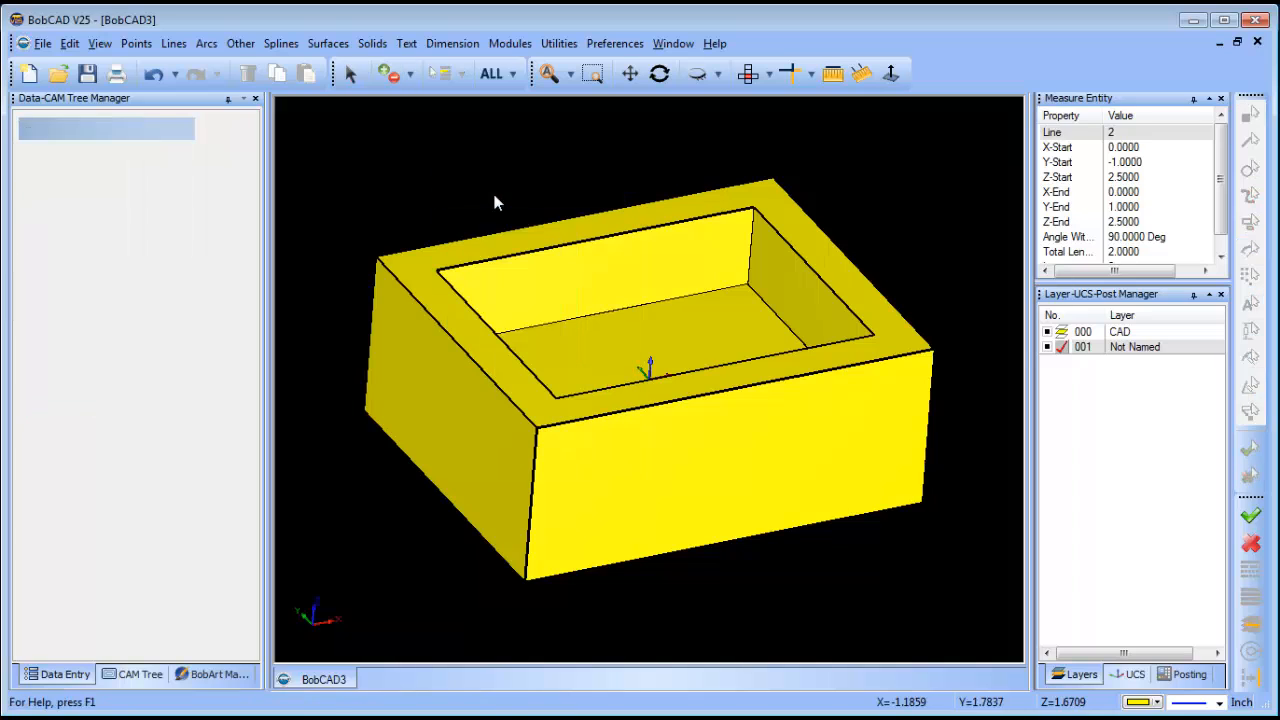
click(1195, 360)
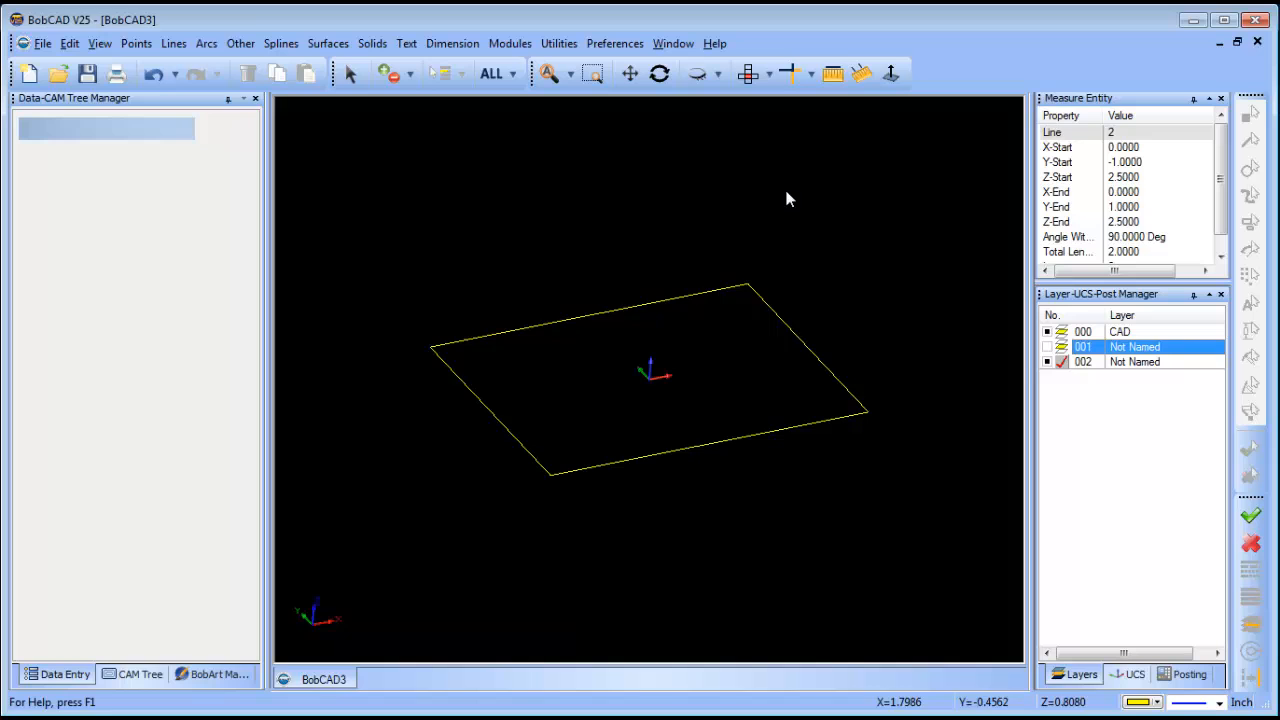
- Draw a centred 1 x 1 square and extrude it by 1.0 into a boss
click(240, 43)
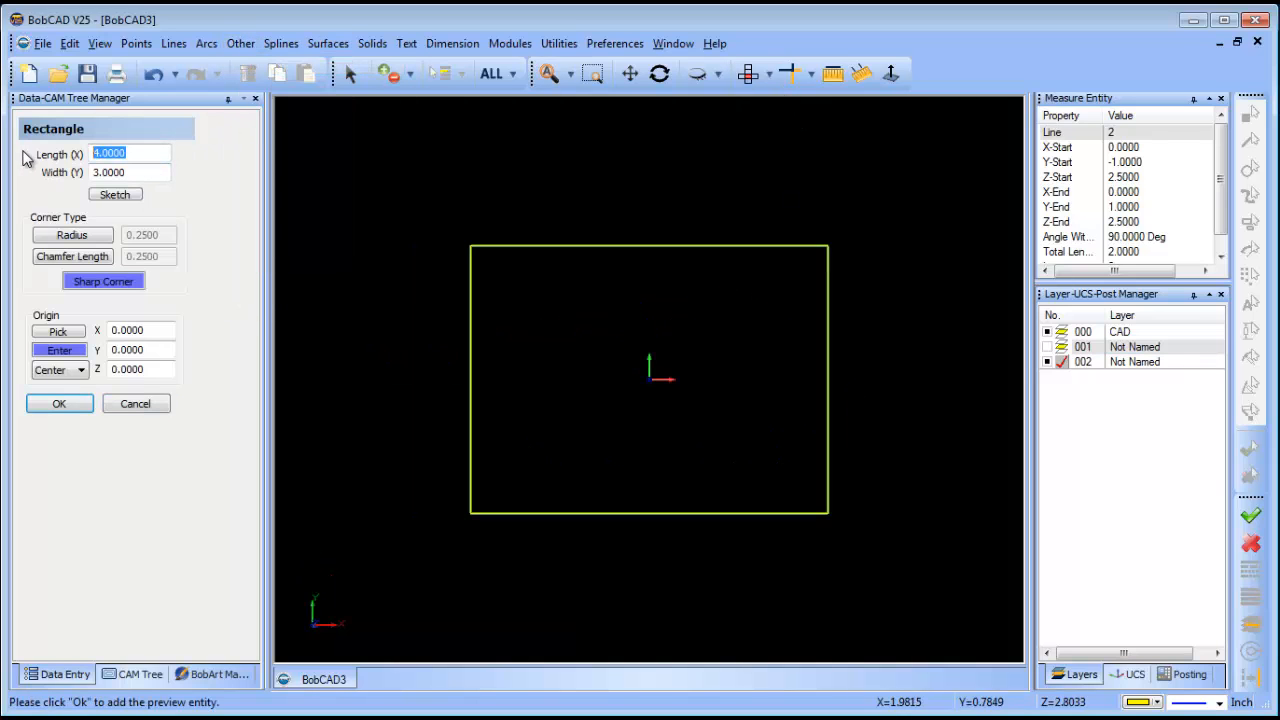
text(1)
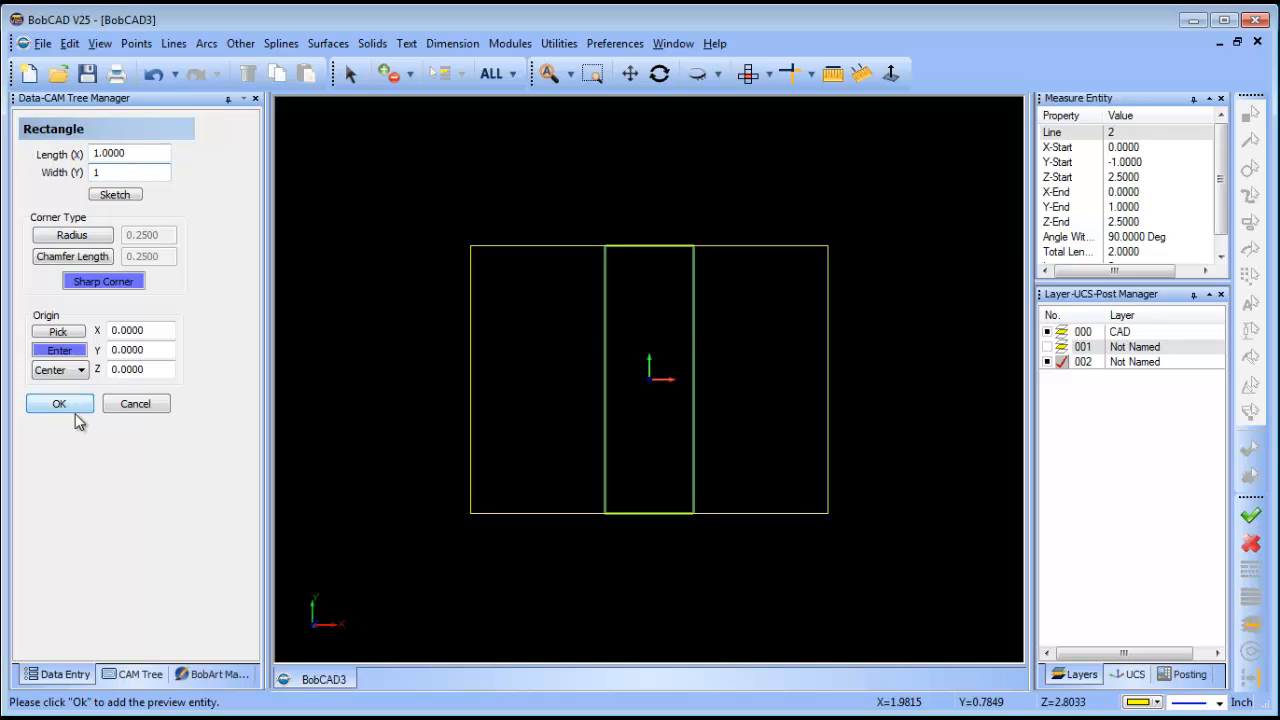
click(58, 403)
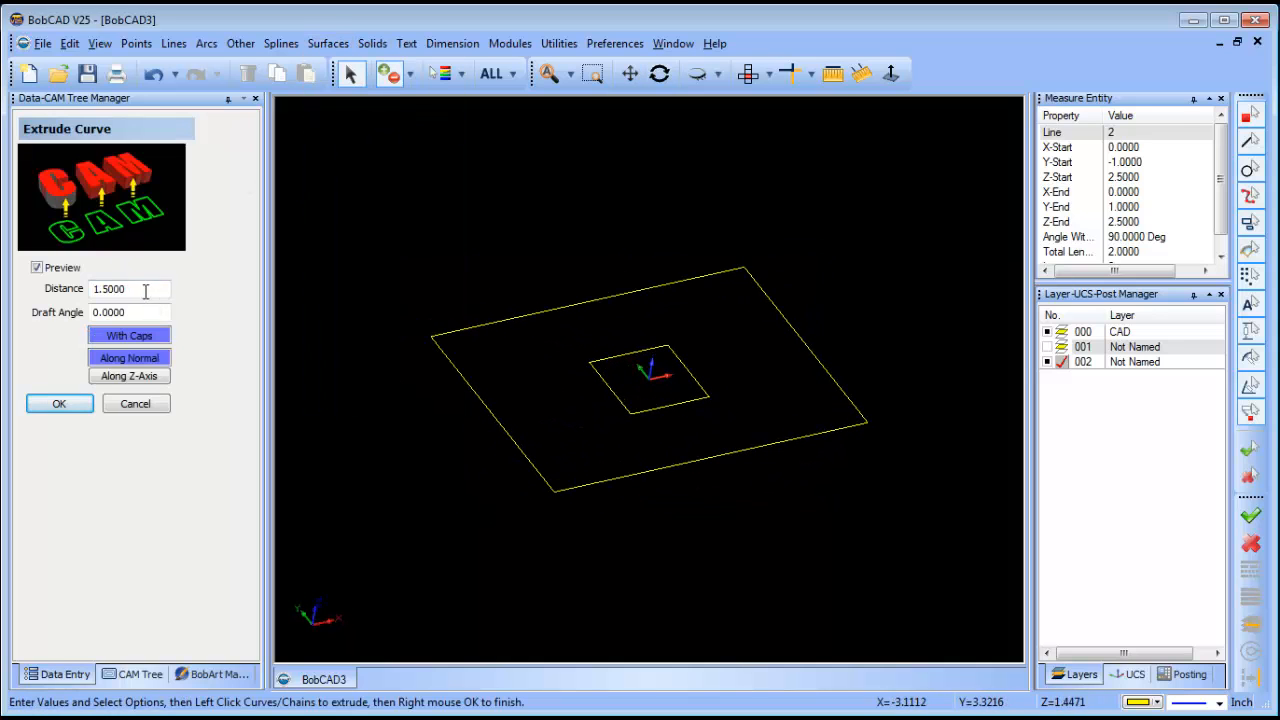
text(1.0000)
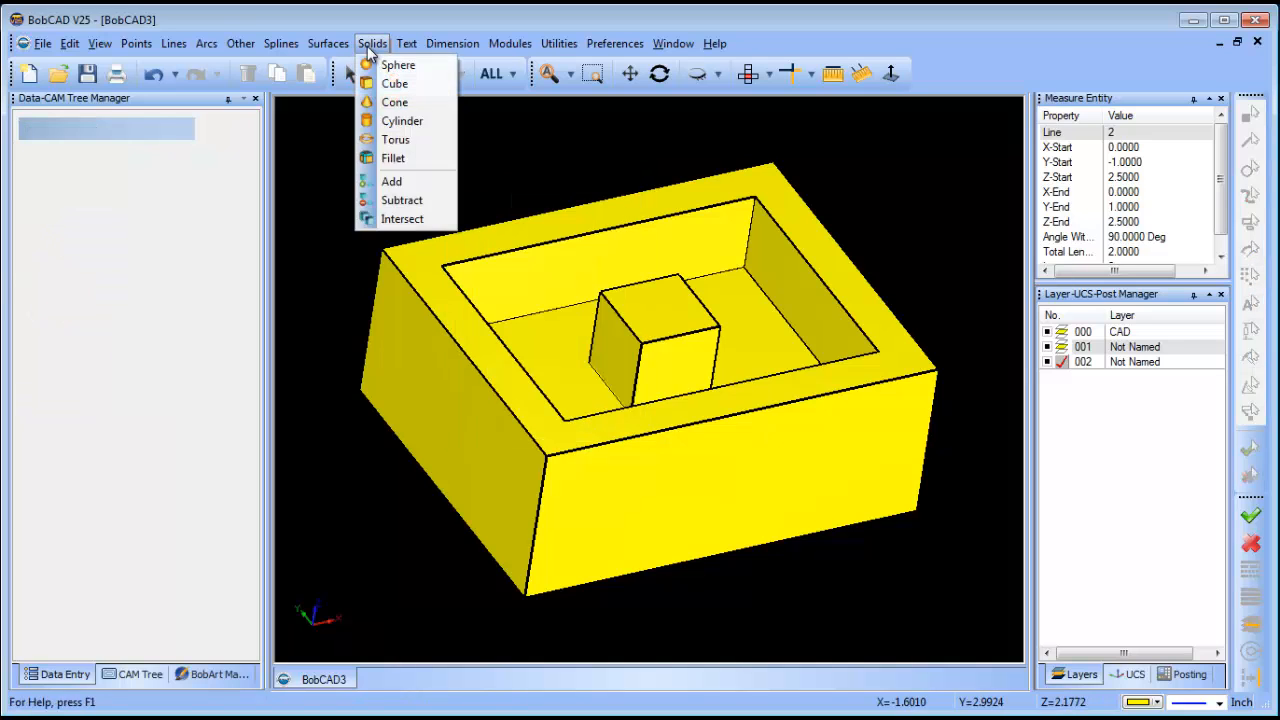
- Attempt a solid Add of the boss and pocketed block, then exit
click(391, 181)
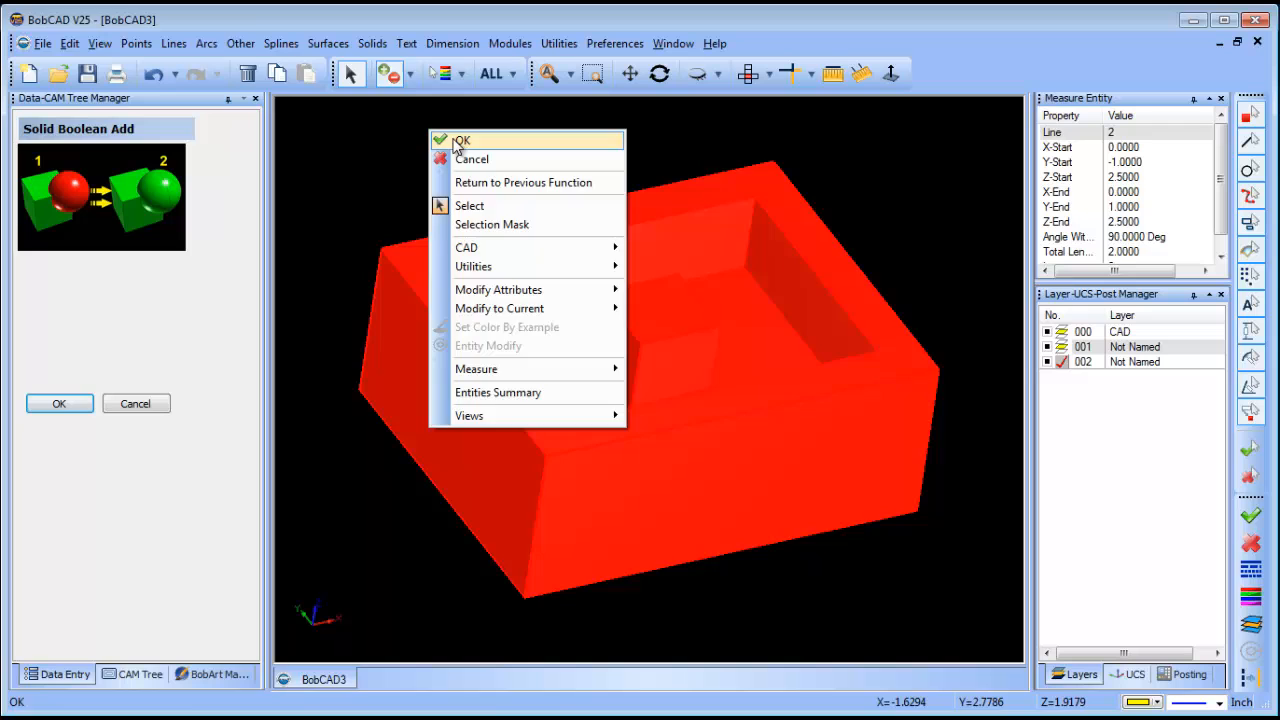
click(462, 140)
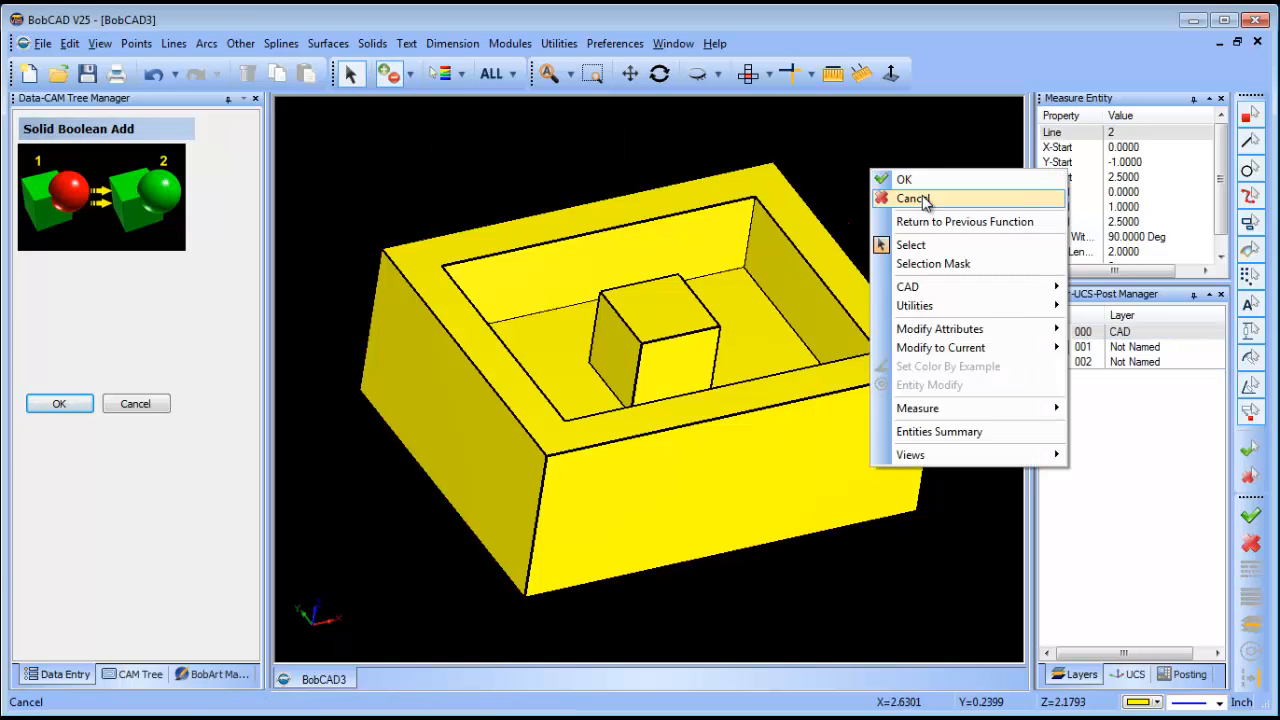
click(912, 198)
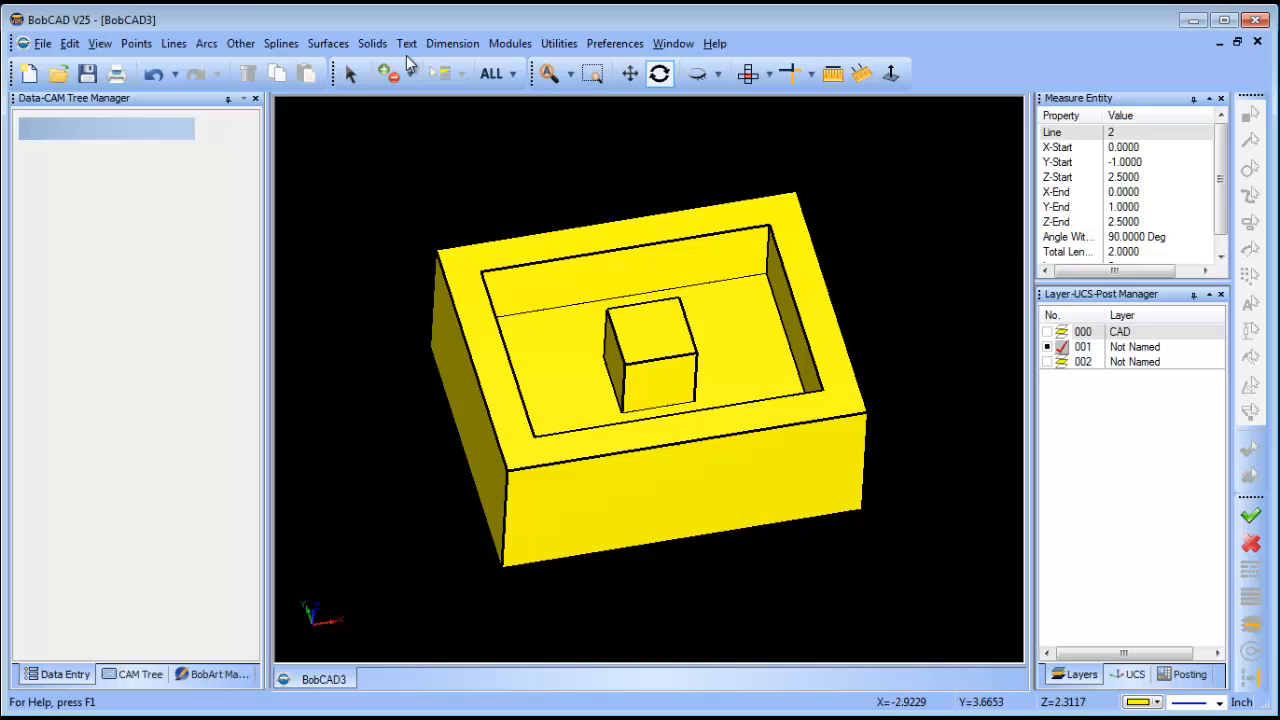
- Fillet the pocket and boss vertical corner edges with radius 0.25
click(372, 43)
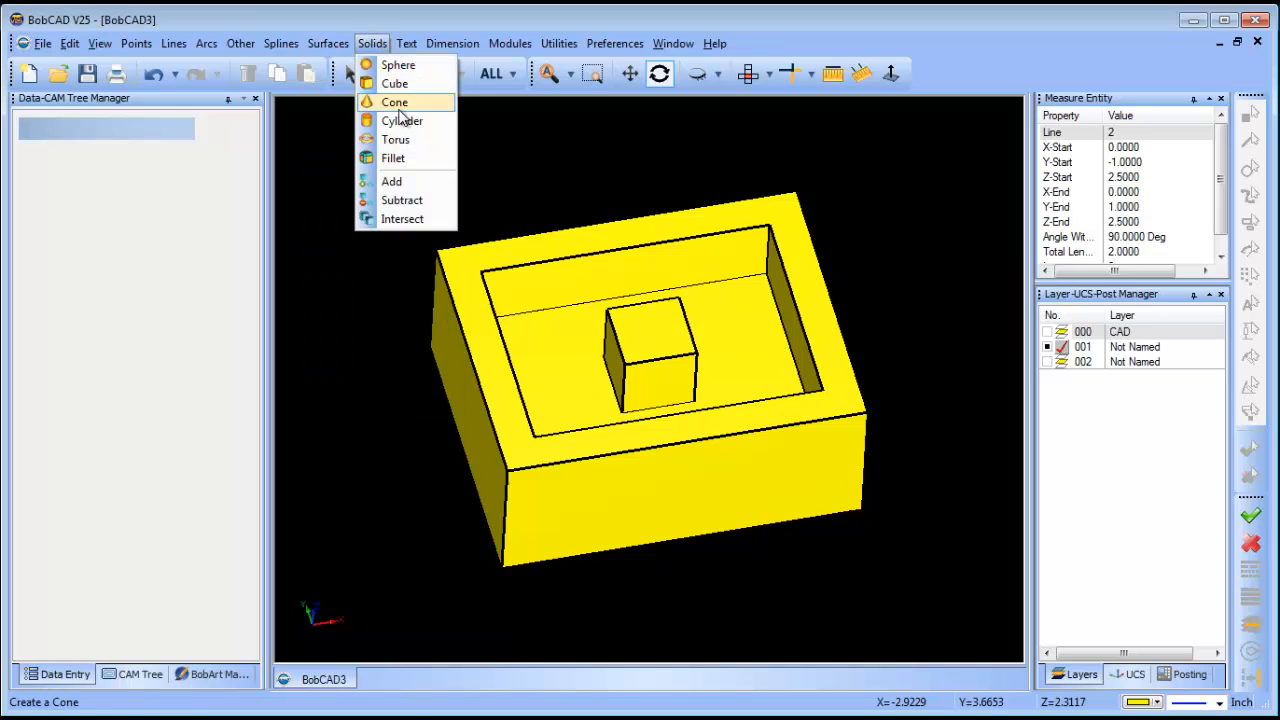
click(392, 158)
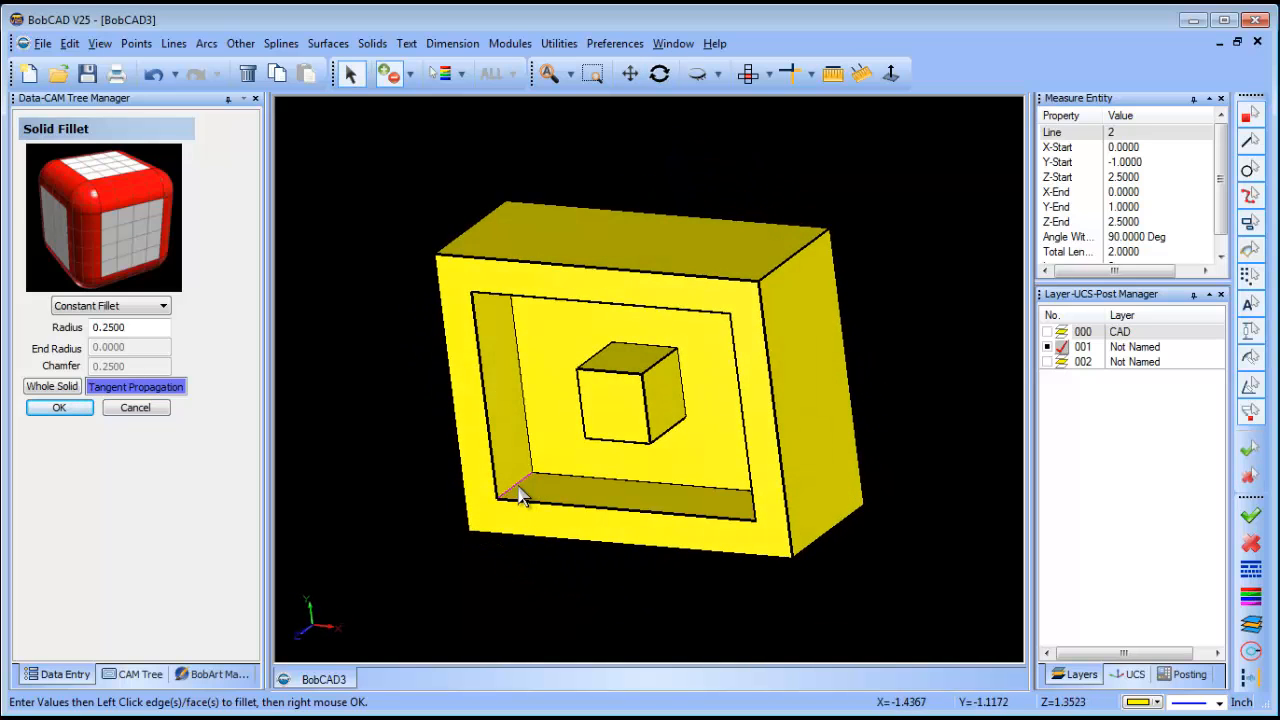
drag(520, 490, 738, 398)
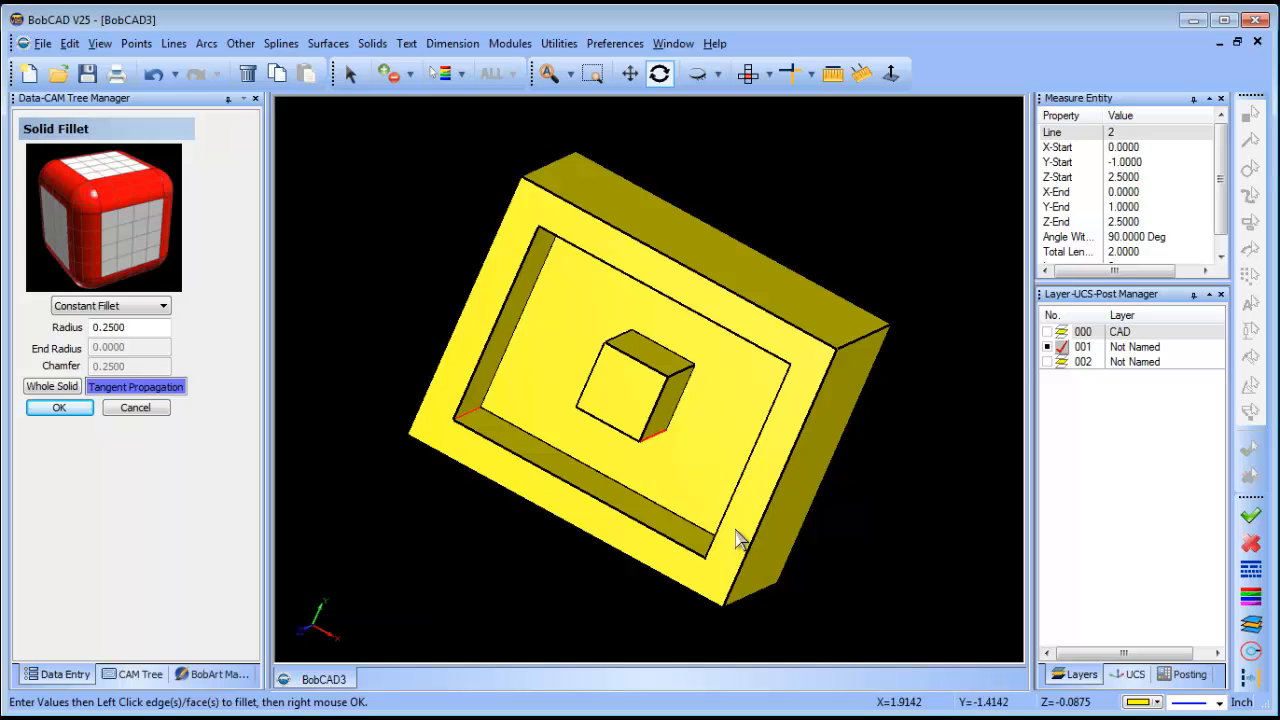
click(720, 430)
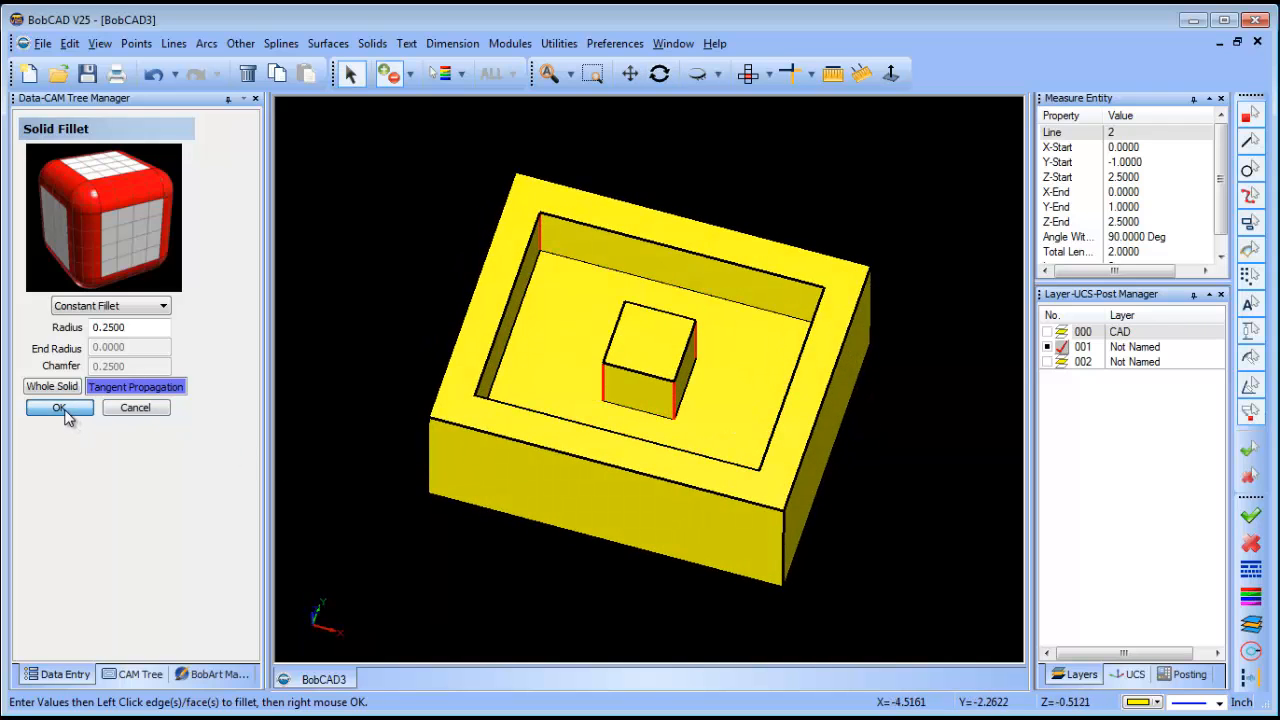
click(58, 407)
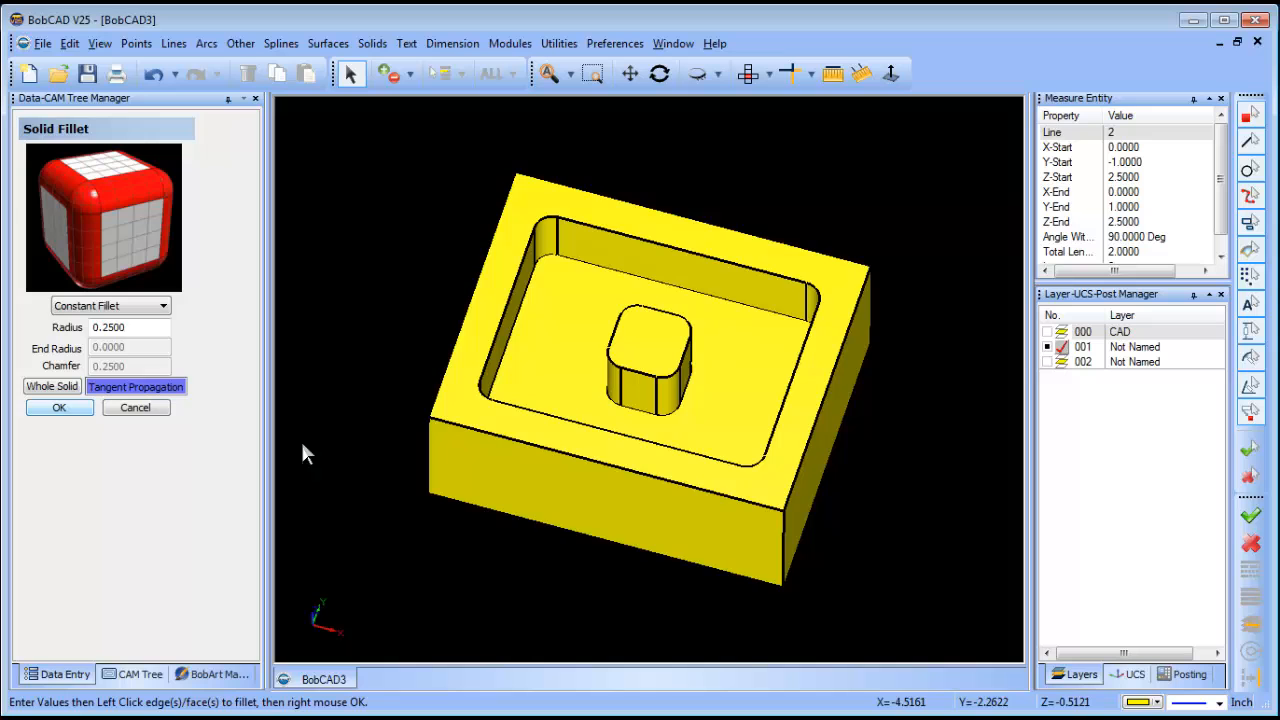
- Apply a 0.25 fillet to the pocket floor edges and open the fillet type list
click(555, 340)
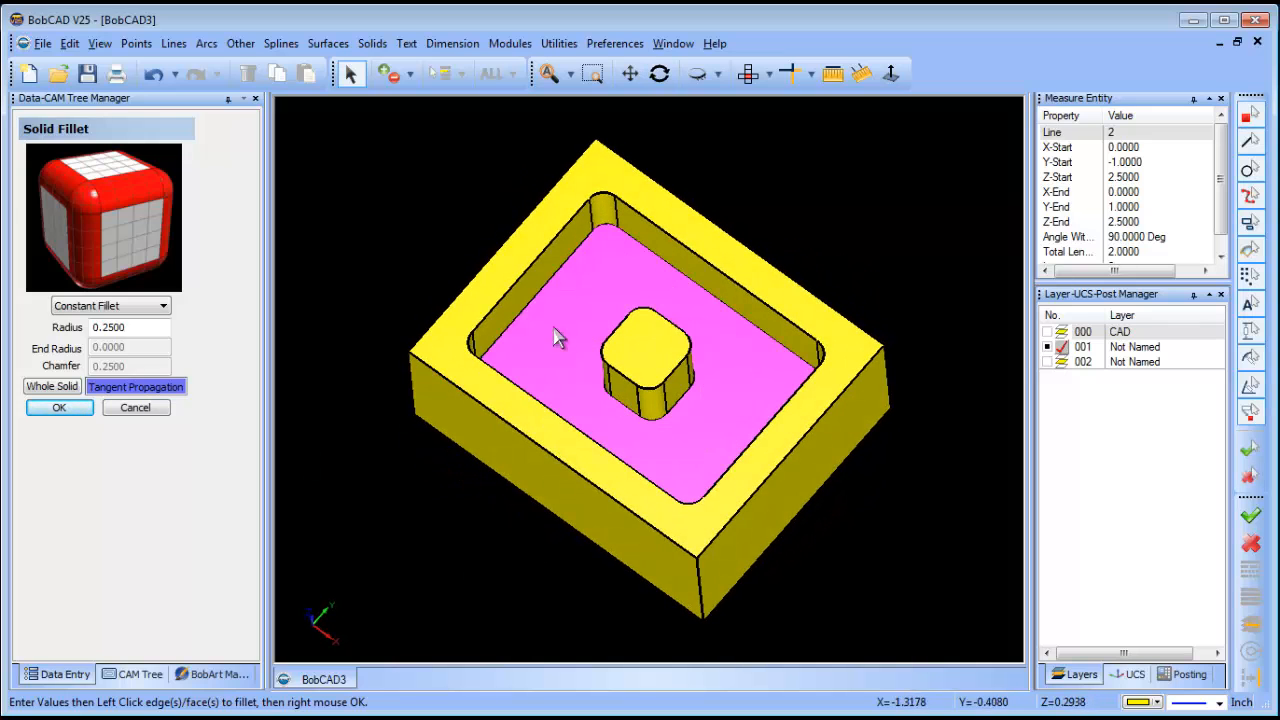
mouse_move(559, 328)
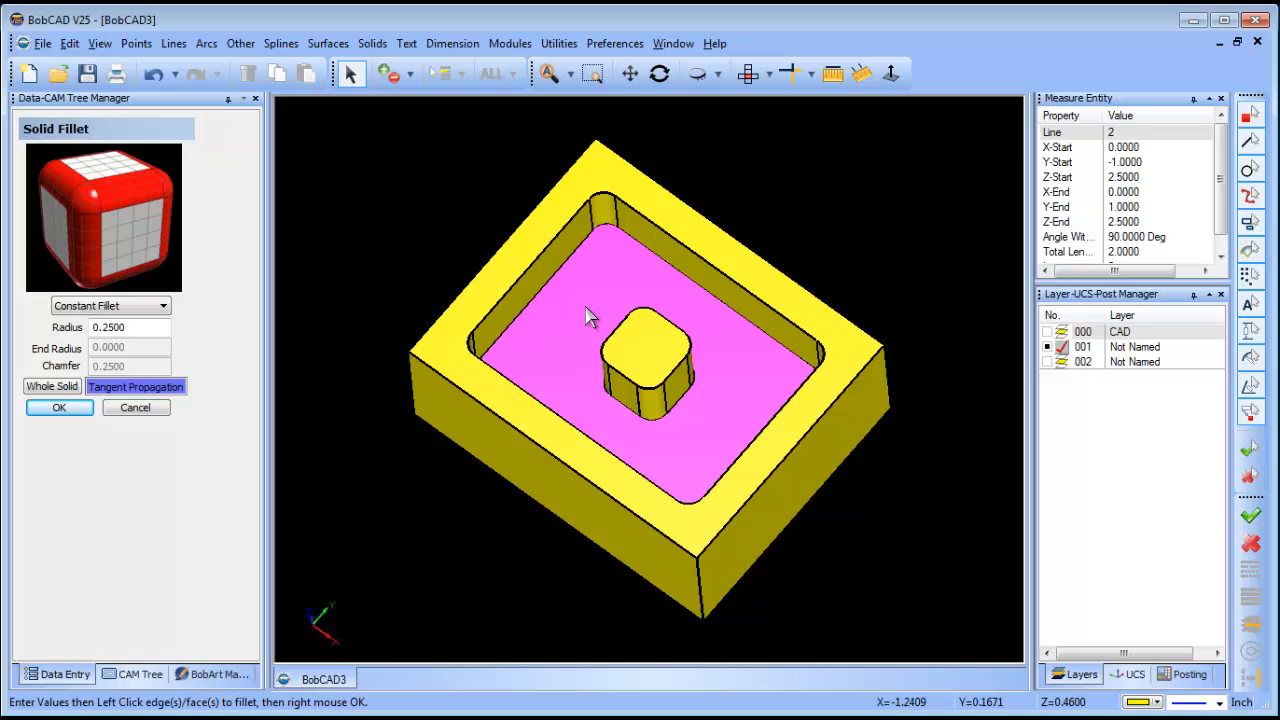
click(585, 315)
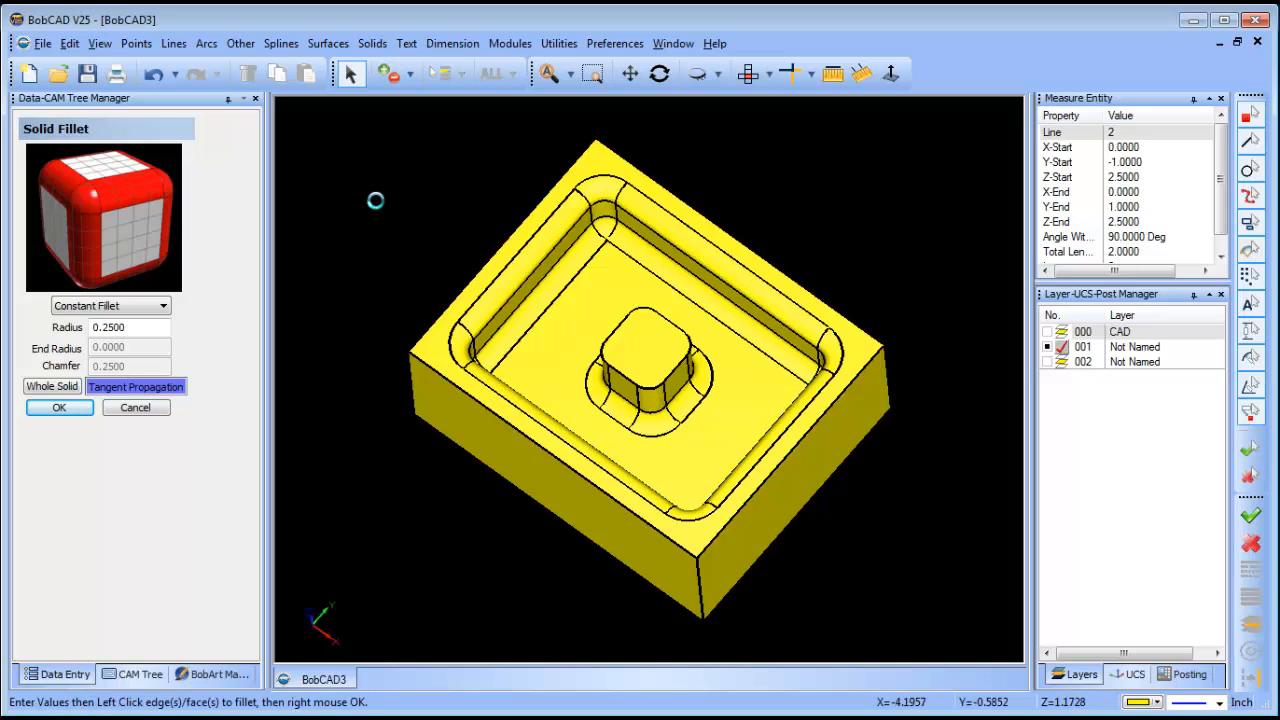
click(717, 438)
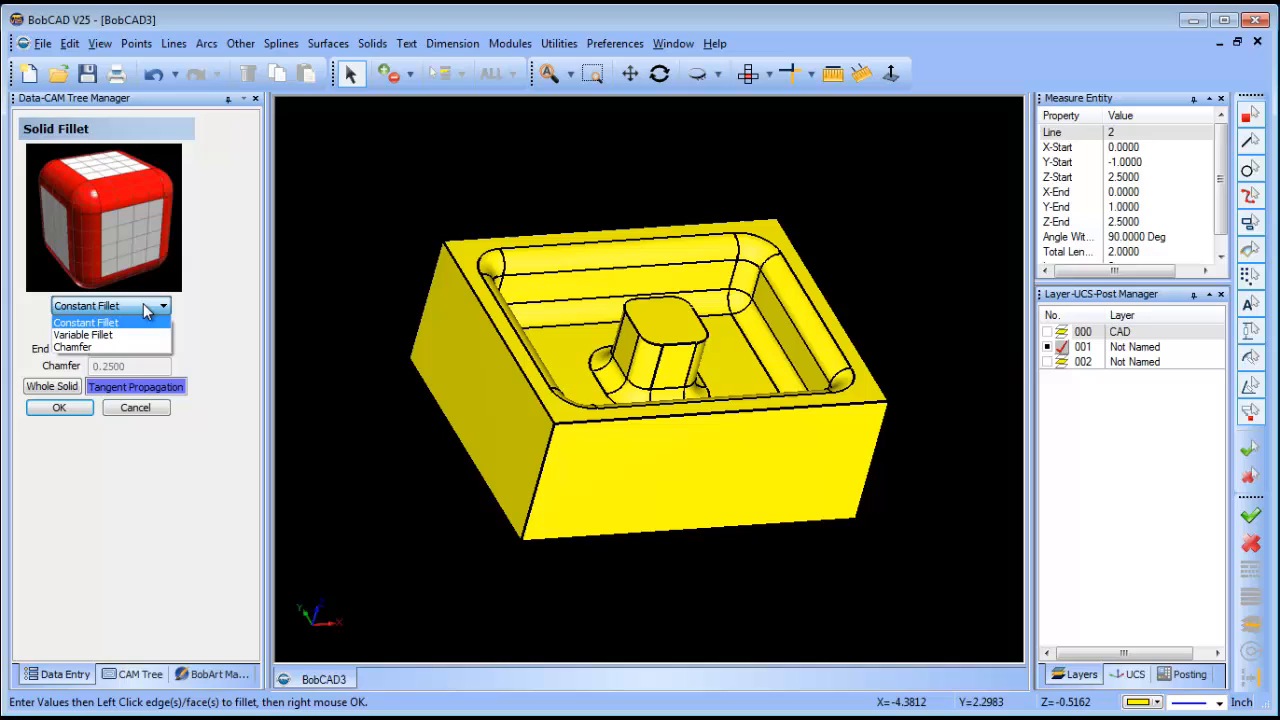
- Switch to a 0.25 chamfer and pick the boss top face
click(72, 347)
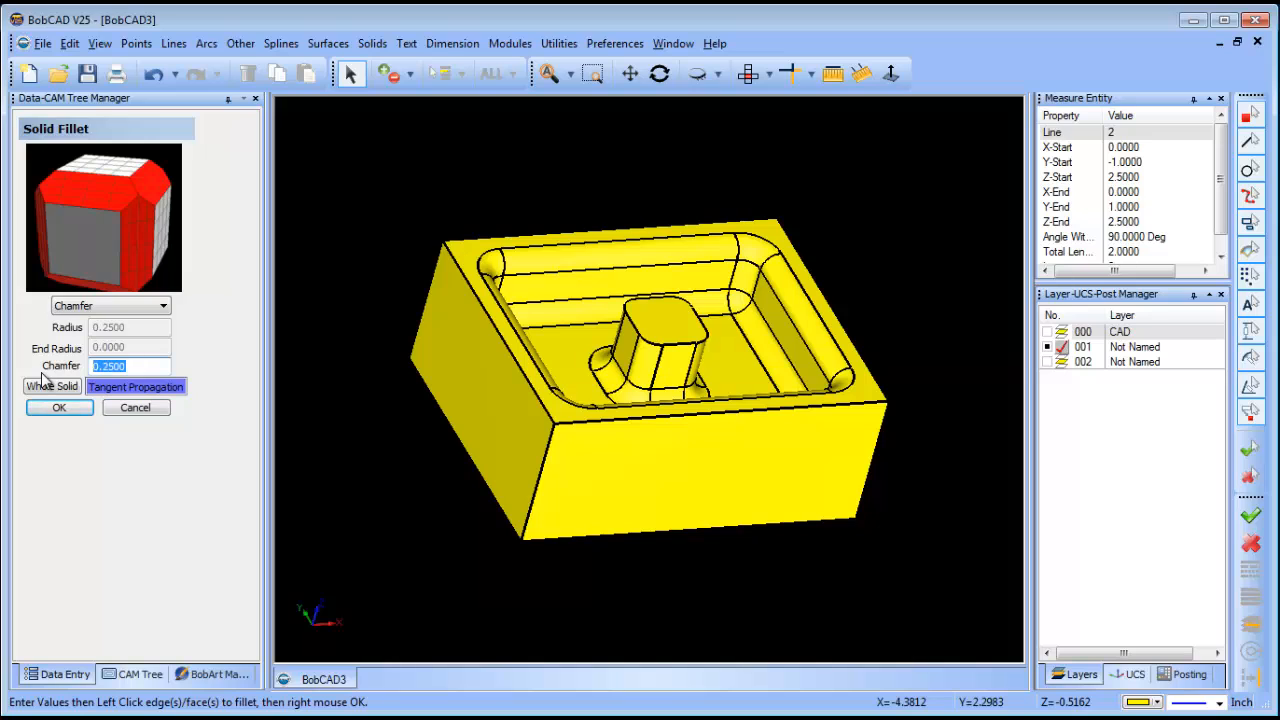
click(663, 320)
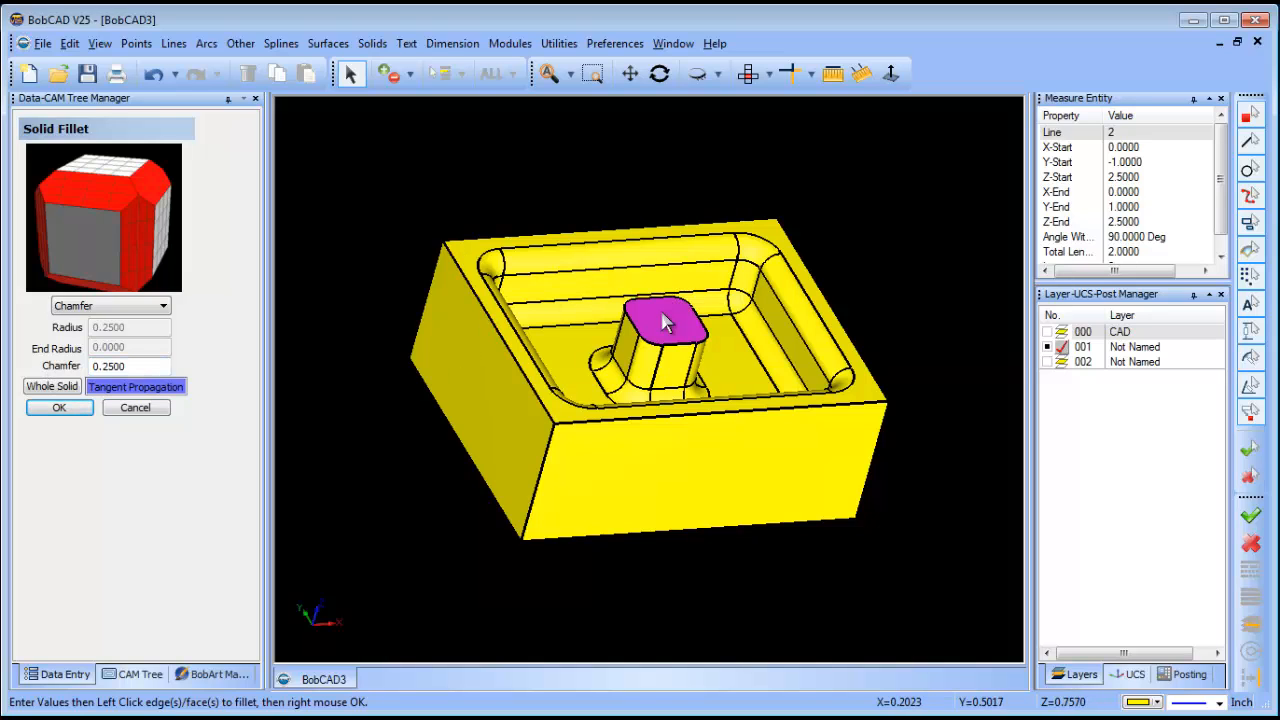